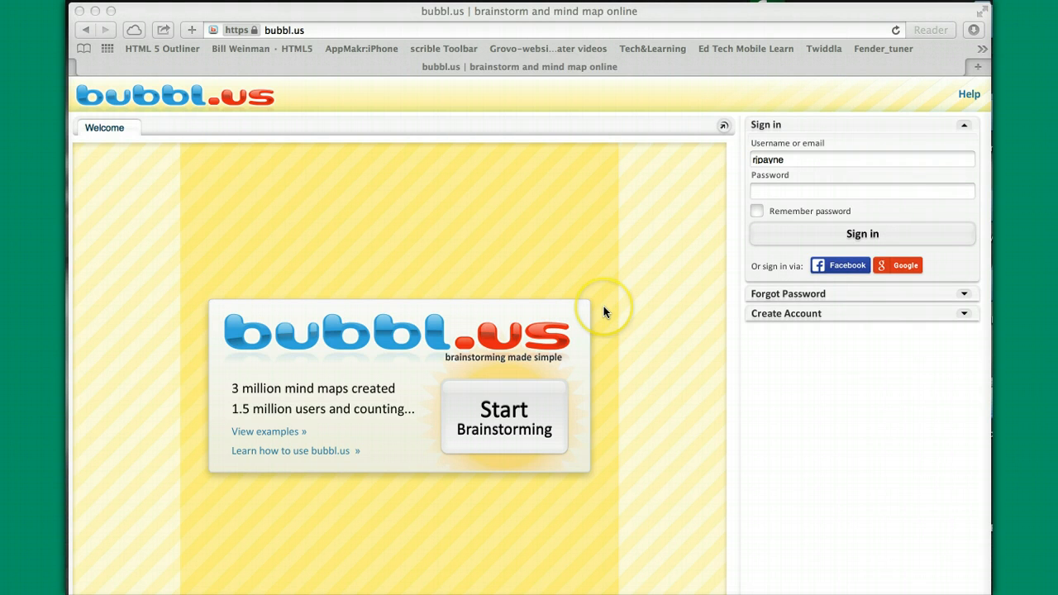
mouse_move(284, 10)
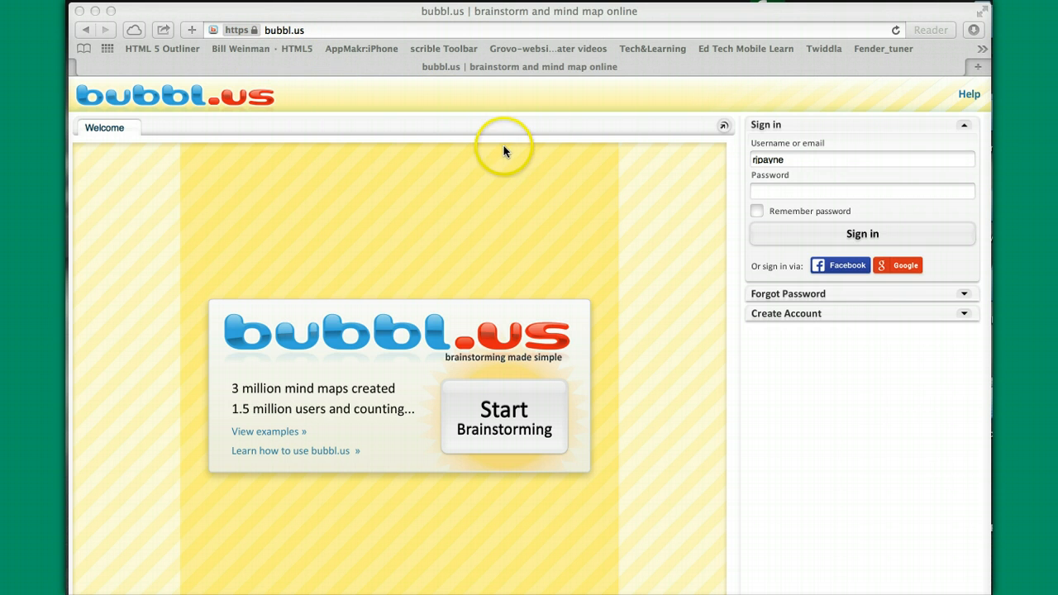
mouse_move(802, 160)
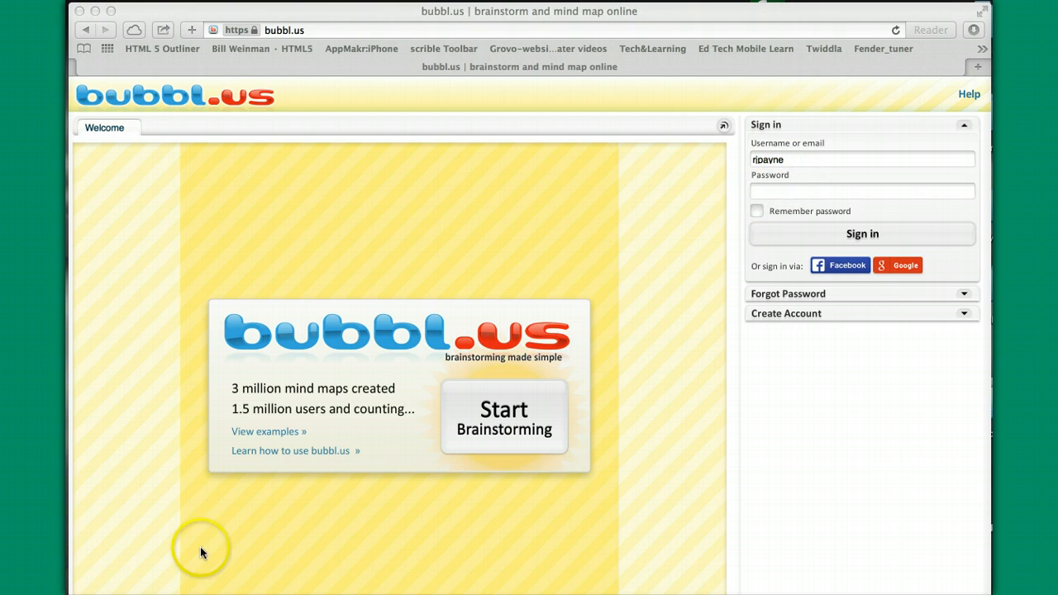
Step: Sign in and expand the shared folder to list Ice Cream #2 and Ice Cream Sundae
left_click(862, 233)
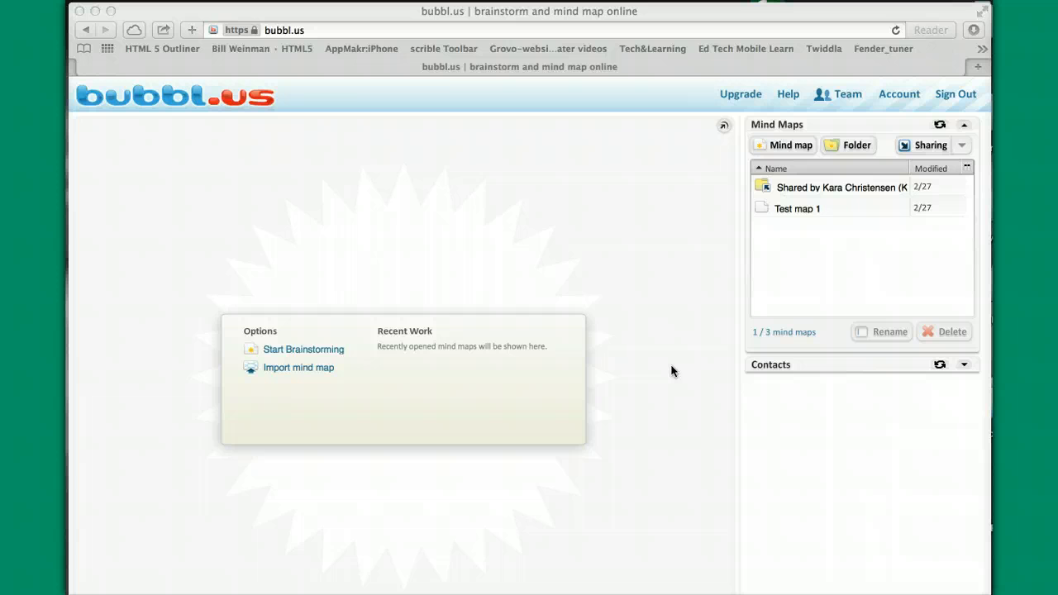
mouse_move(916, 126)
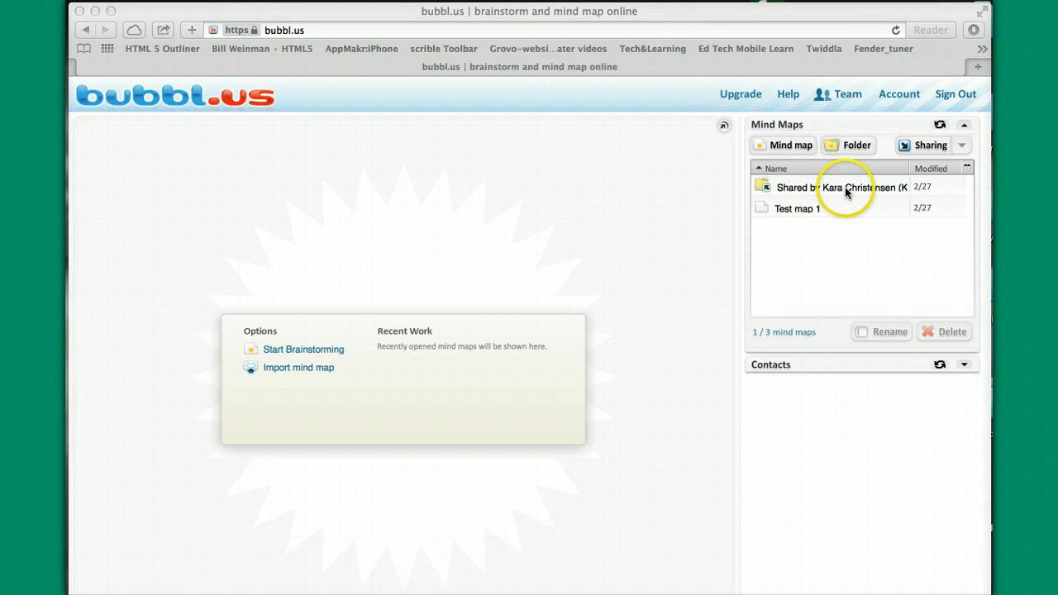
mouse_move(841, 192)
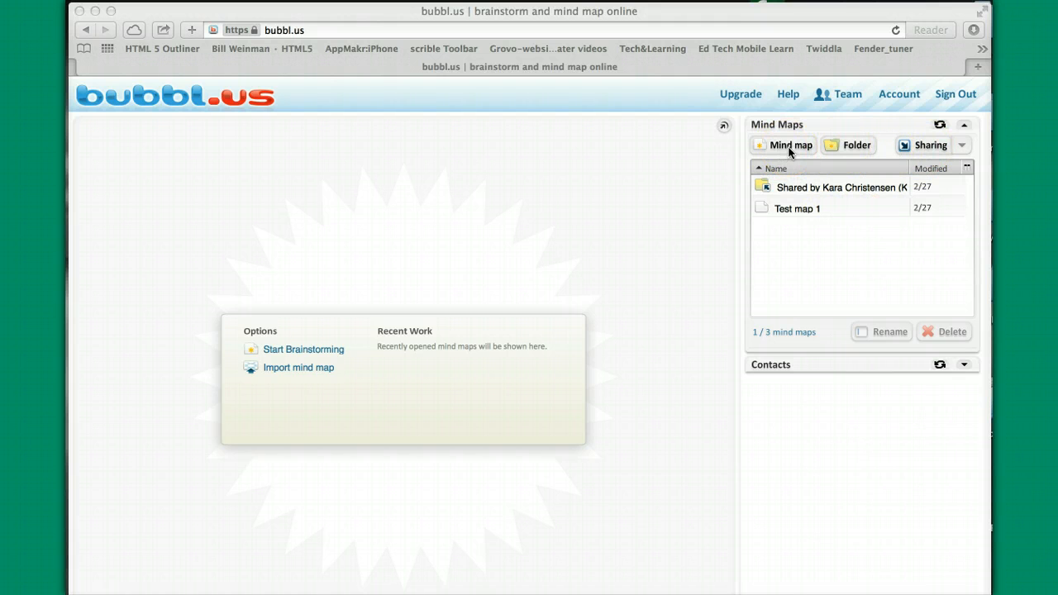
mouse_move(806, 261)
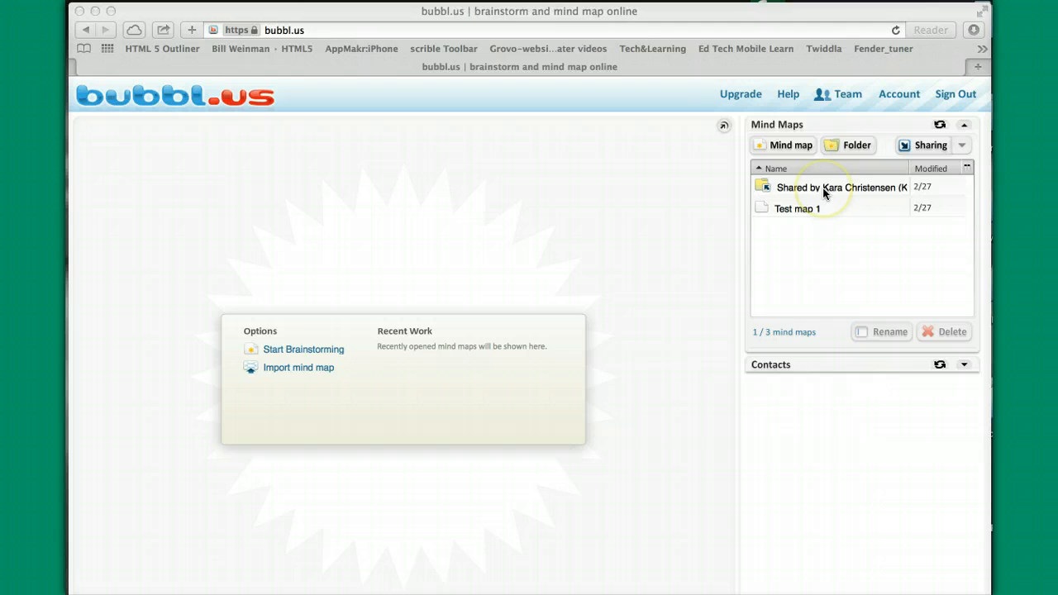
left_click(842, 187)
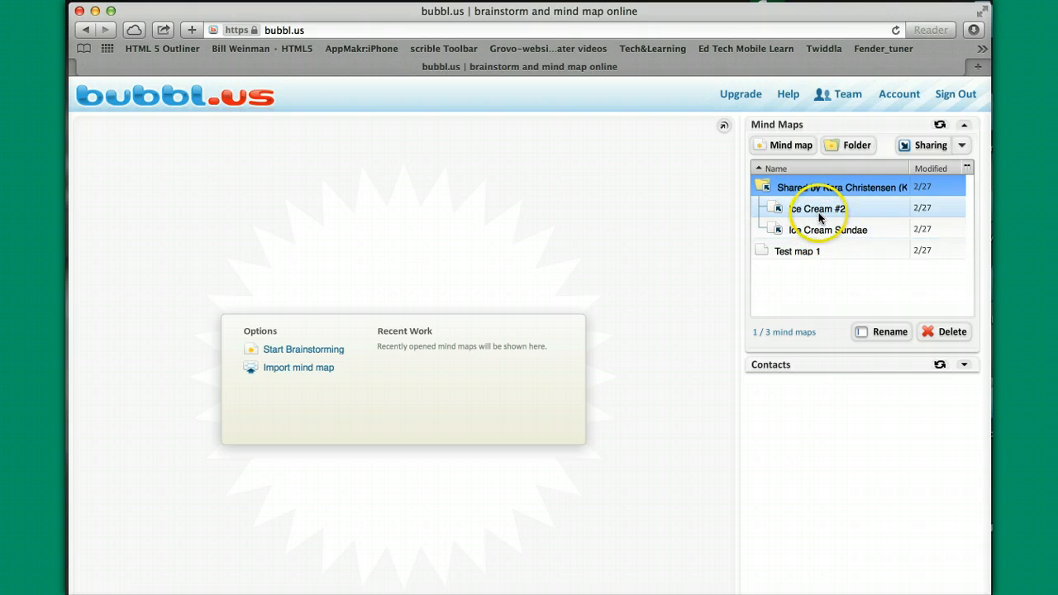
Step: Open the Ice Cream #2 map and rename its Ice Cream bubble to 'Ice Cream Types'
double_click(817, 208)
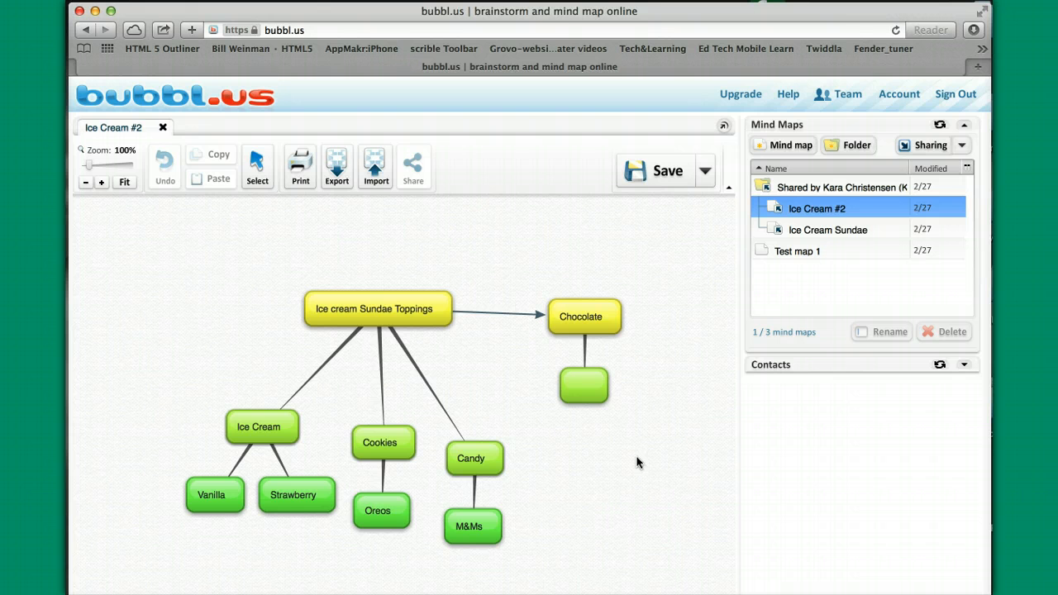
left_click(377, 308)
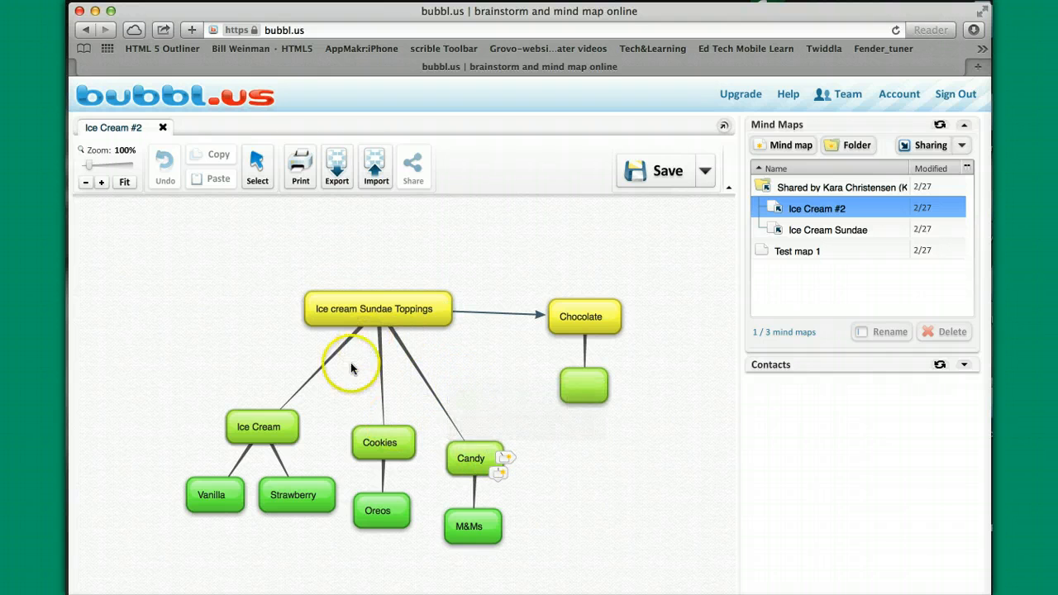
double_click(262, 427)
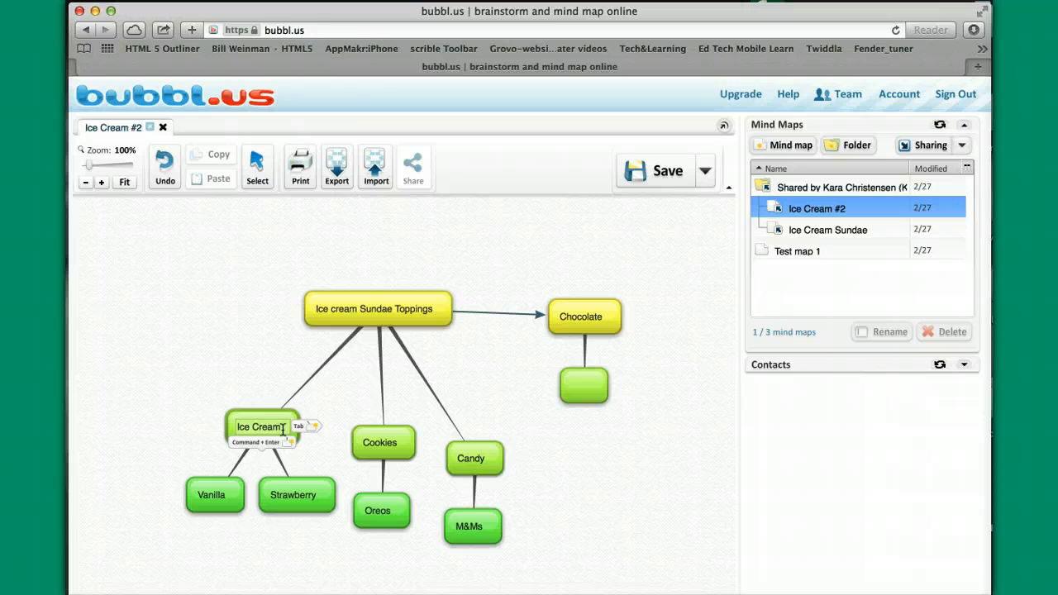
type("Types")
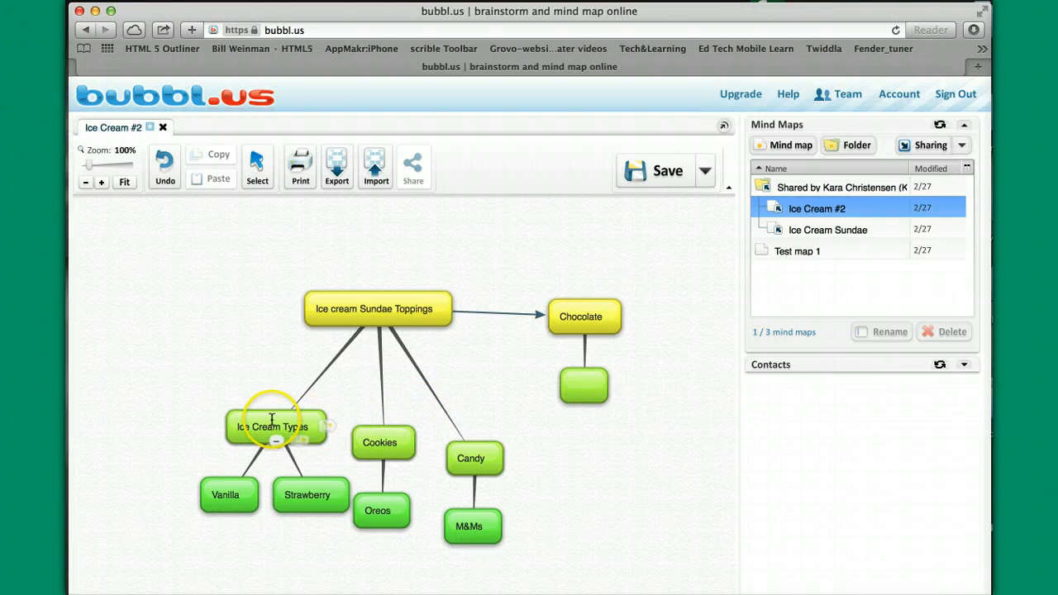
Step: Confirm the new name, move the blank bubble above Chocolate, and branch a new bubble from Chocolate
left_click(273, 426)
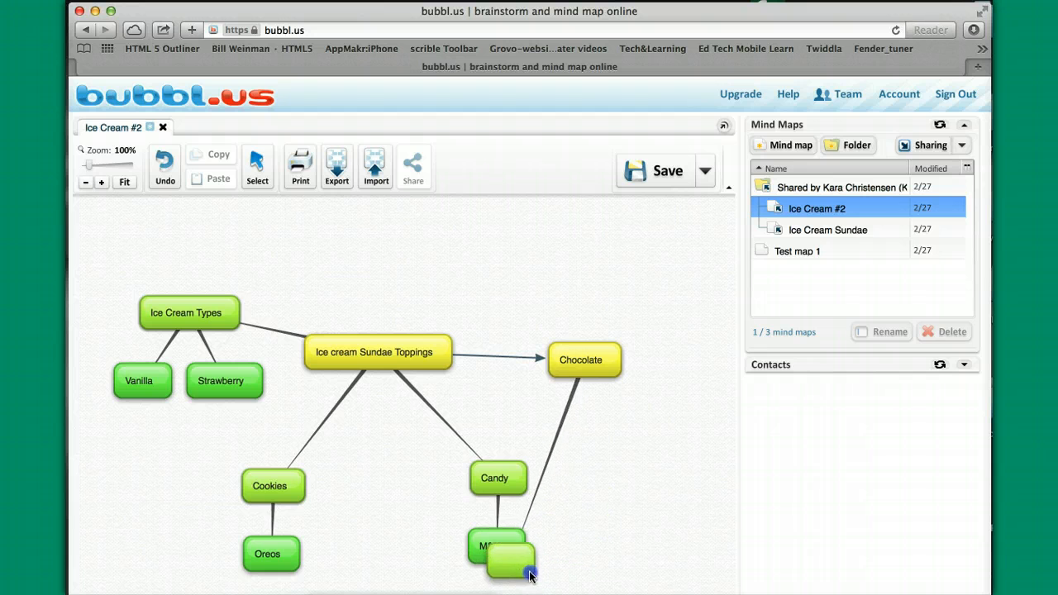
left_click_drag(504, 554, 665, 273)
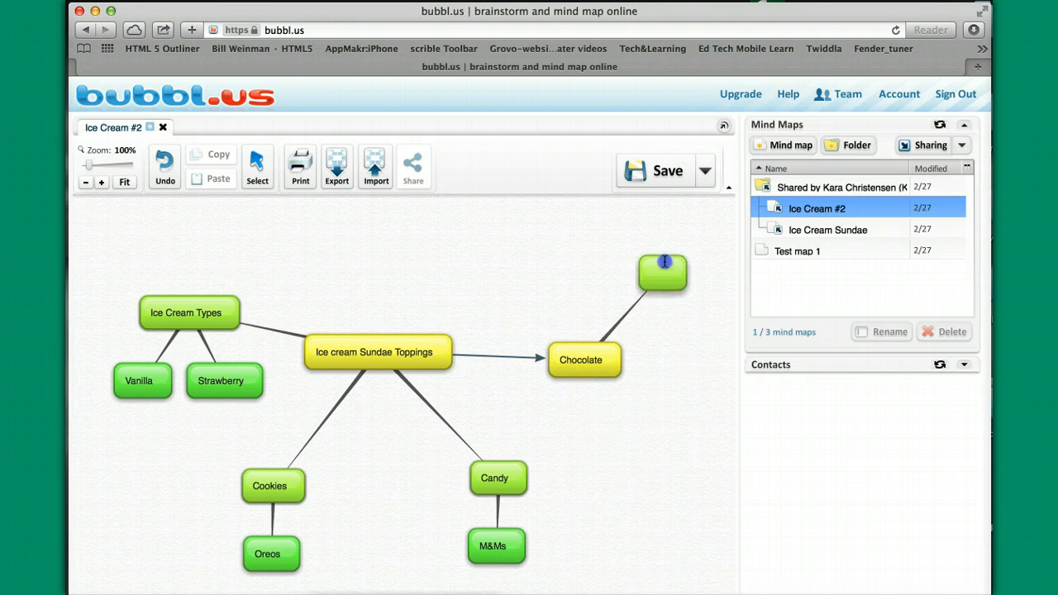
left_click_drag(664, 271, 557, 234)
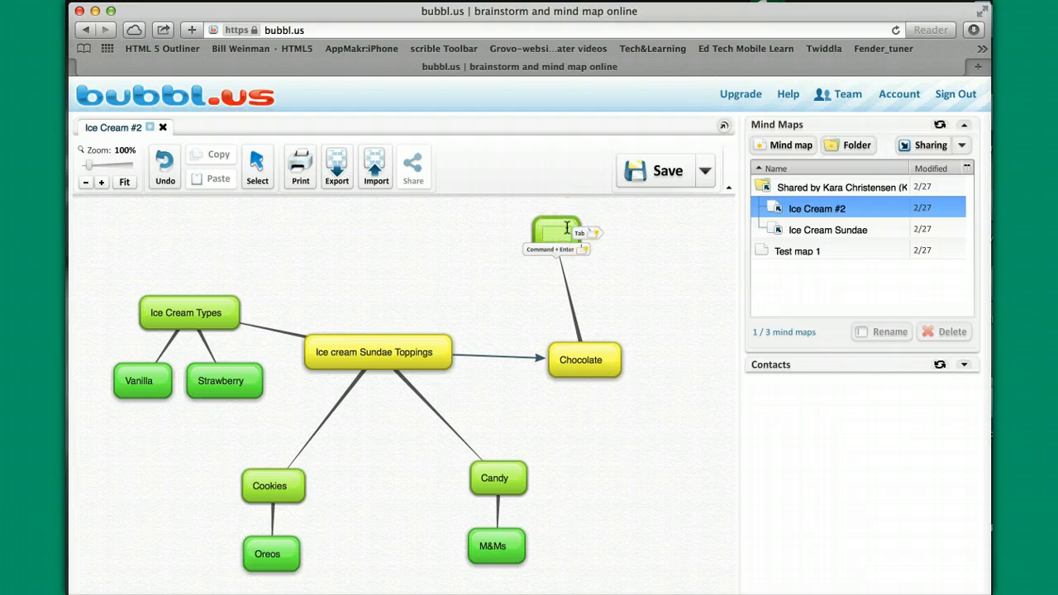
Step: Label Chocolate's new bubble 'Test', then add a bubble and type 'Strawberry'
type("Test")
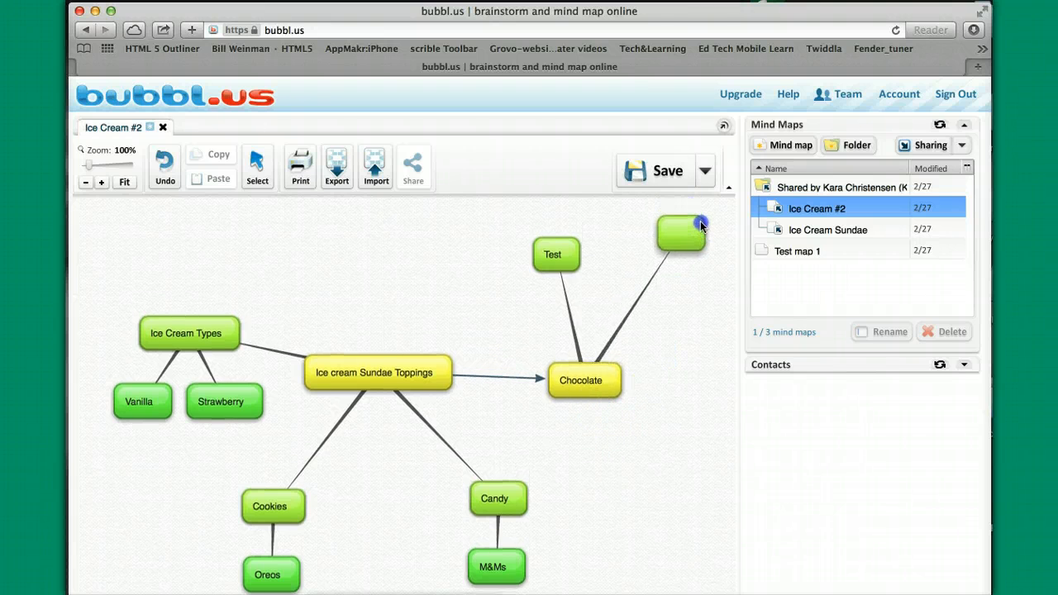
left_click(580, 380)
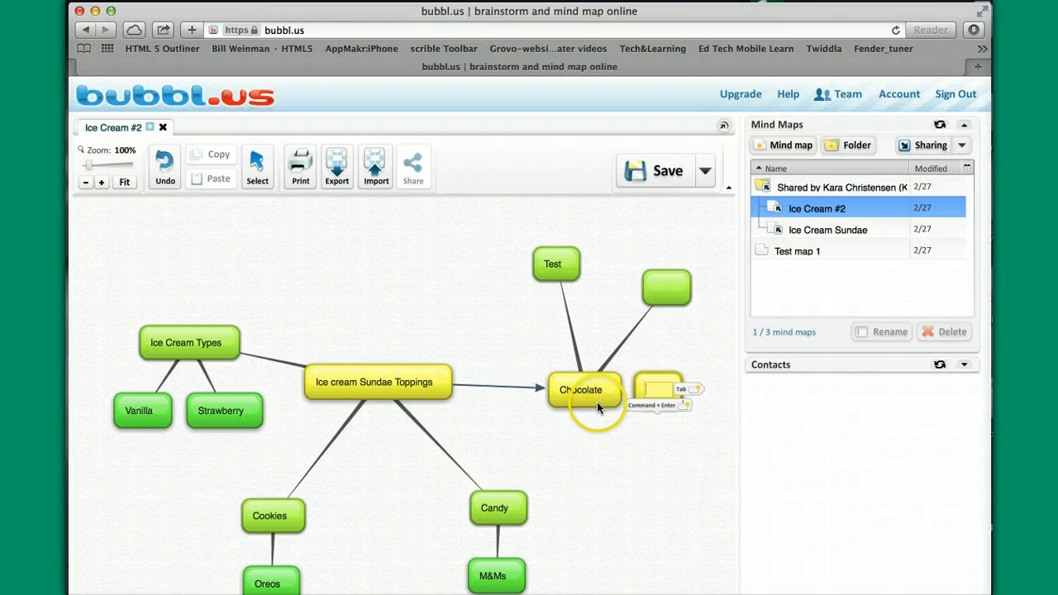
mouse_move(662, 393)
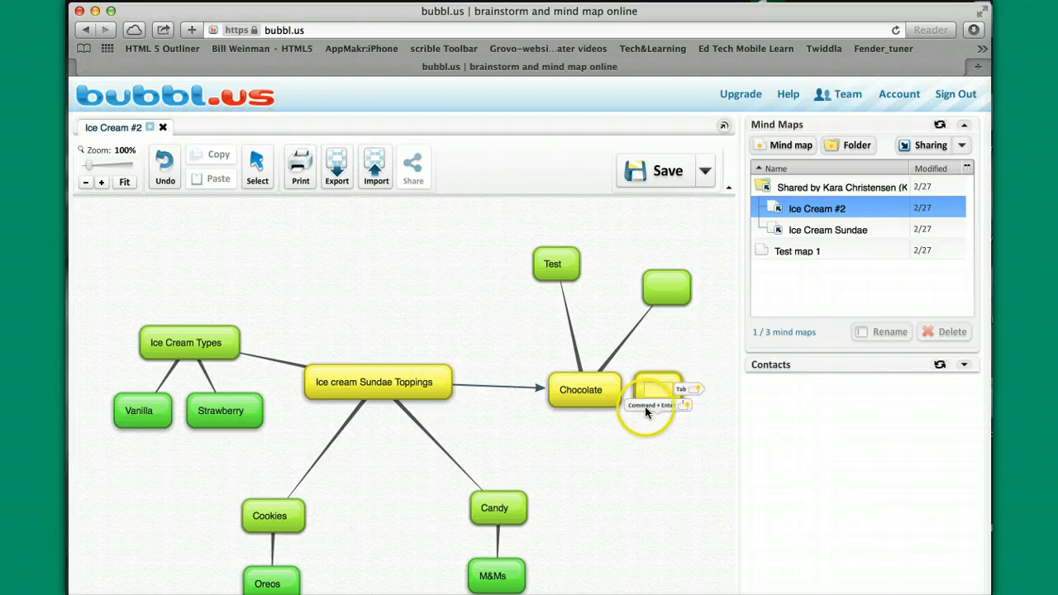
mouse_move(637, 414)
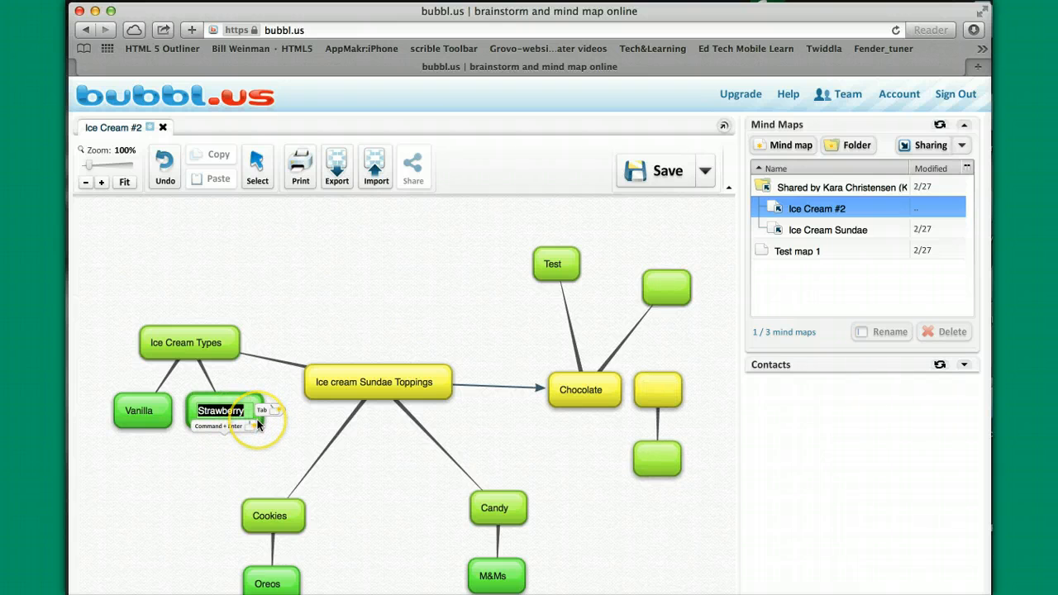
mouse_move(273, 411)
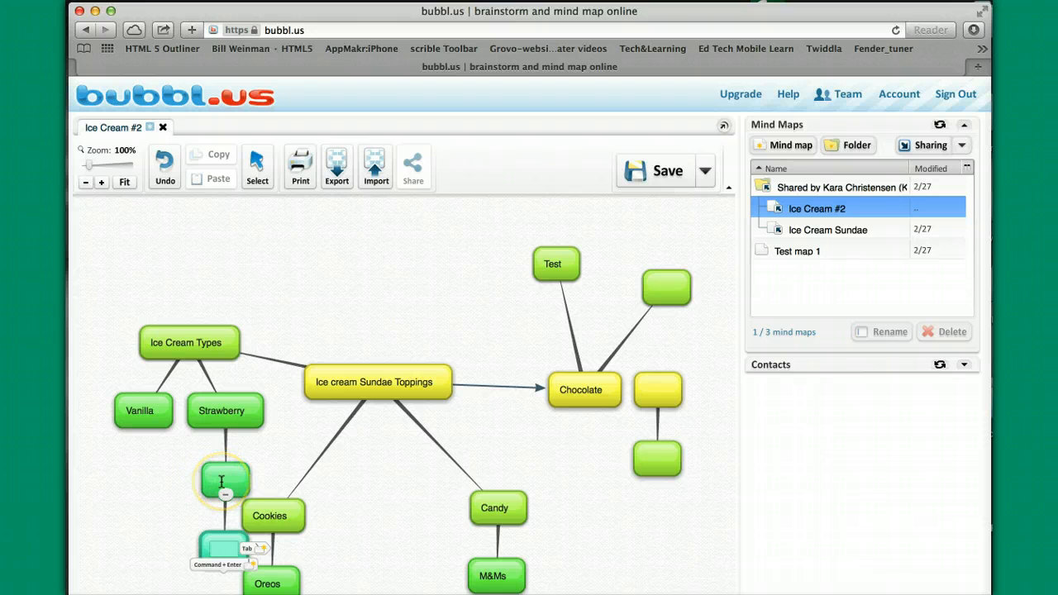
type("St")
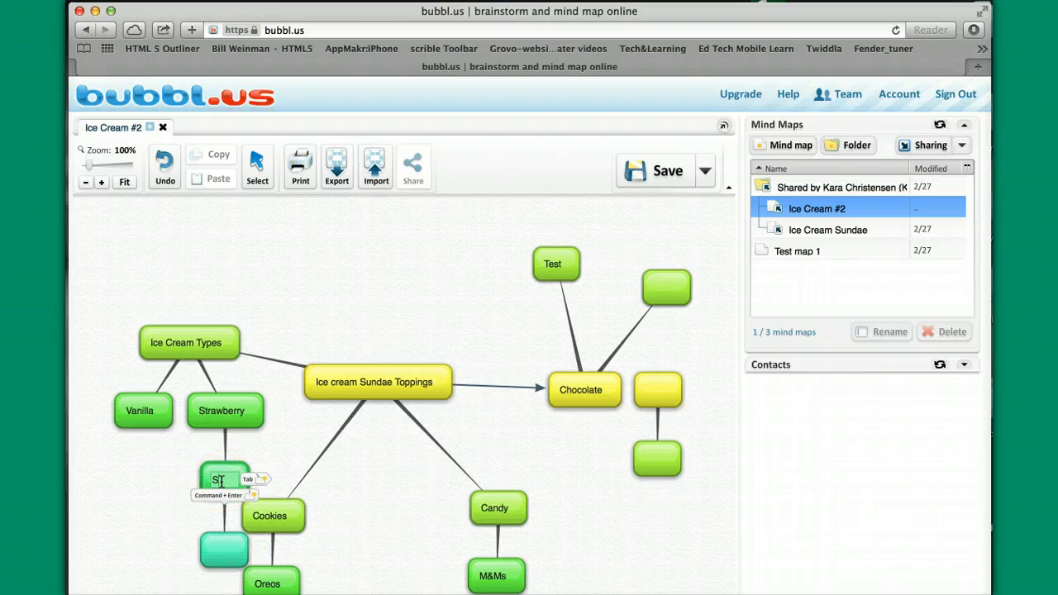
type("trawberry swirl")
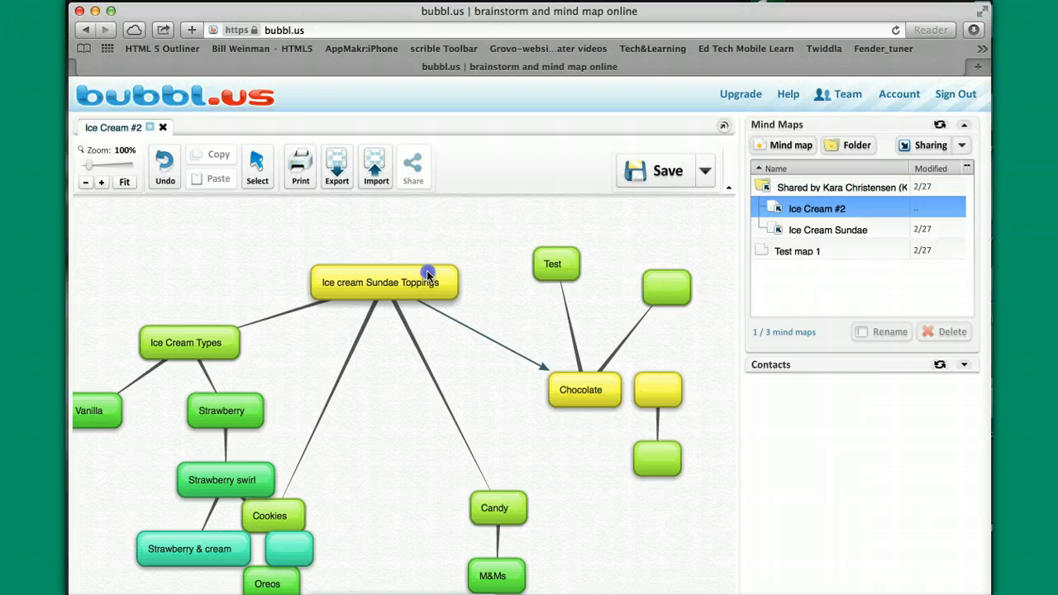
left_click(552, 264)
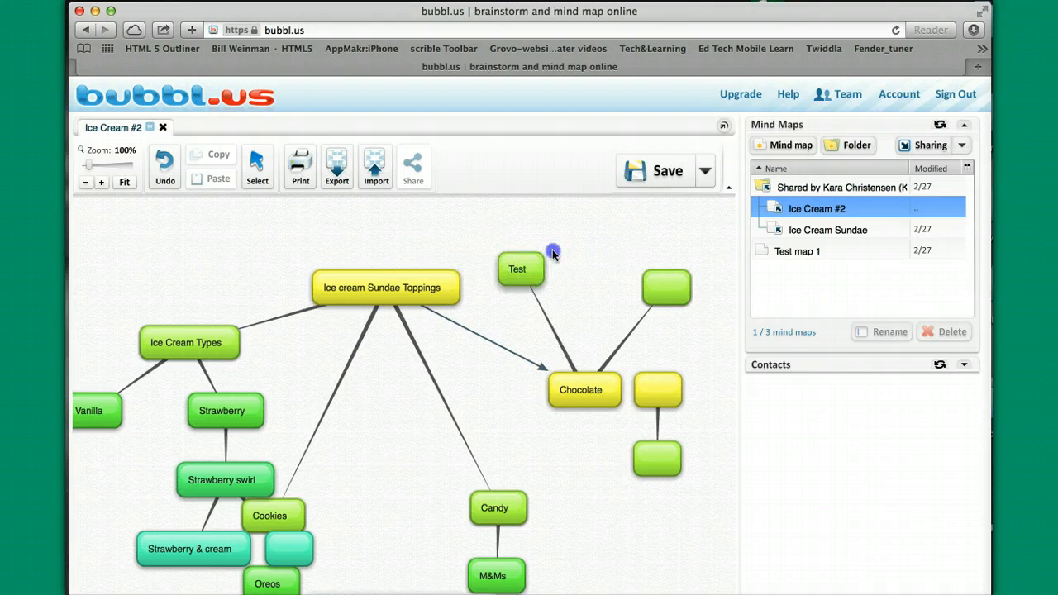
left_click_drag(517, 269, 544, 263)
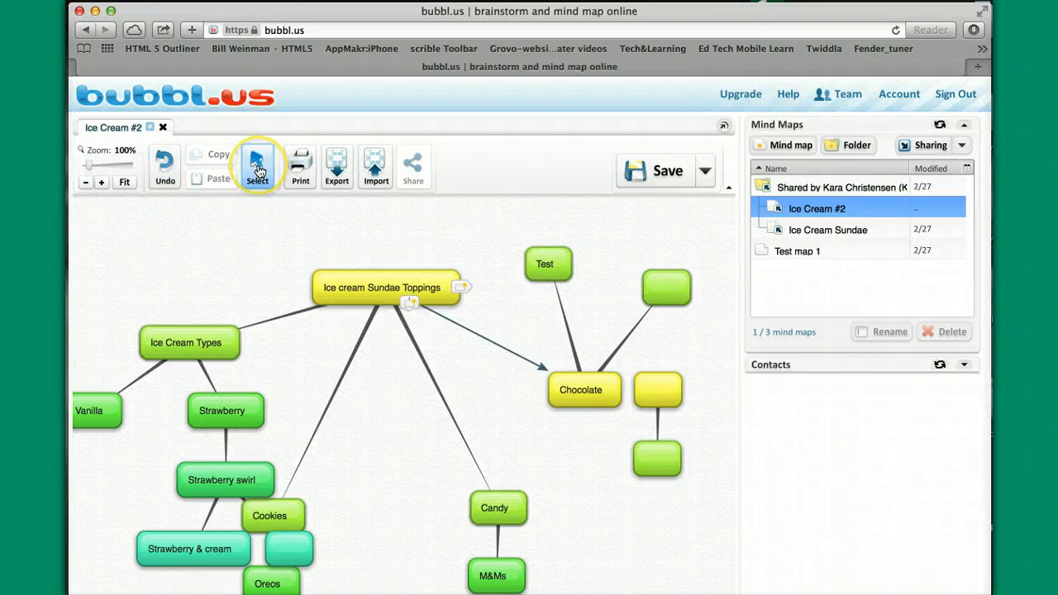
Step: Switch to select mode to pick a bubble on the map
left_click(382, 287)
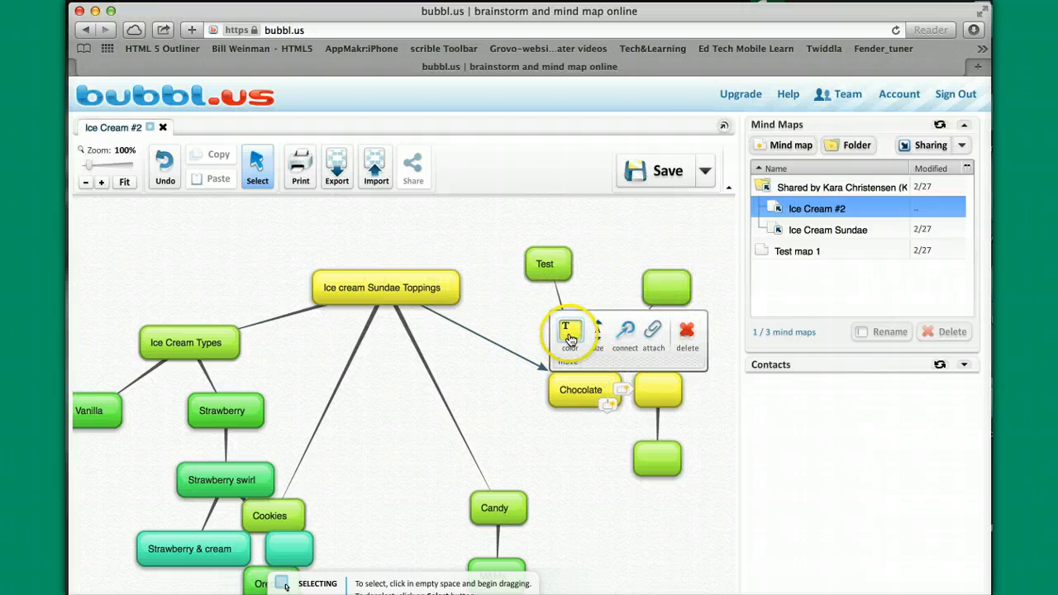
mouse_move(569, 338)
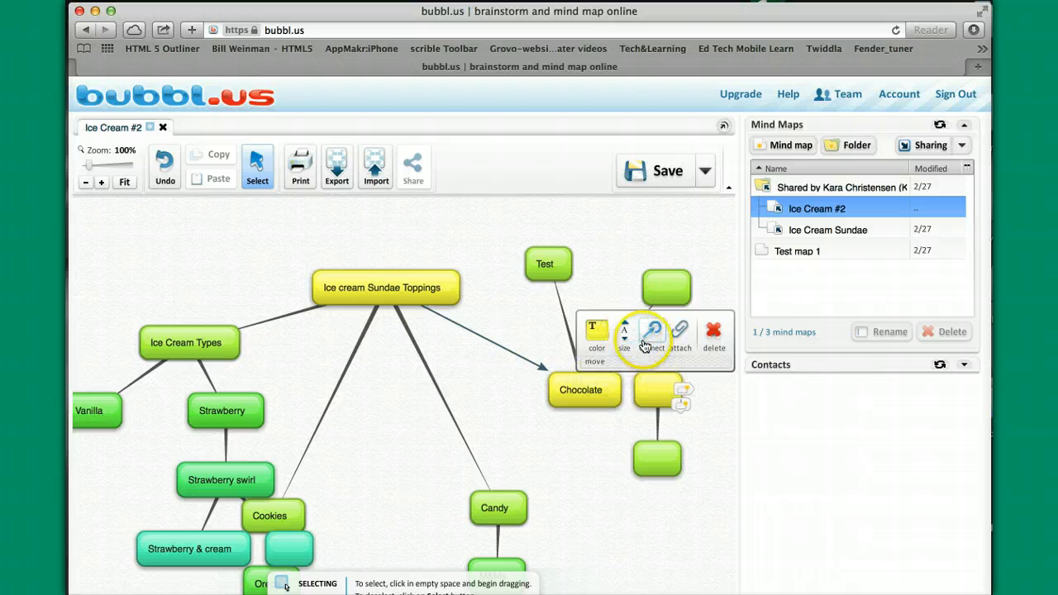
mouse_move(653, 331)
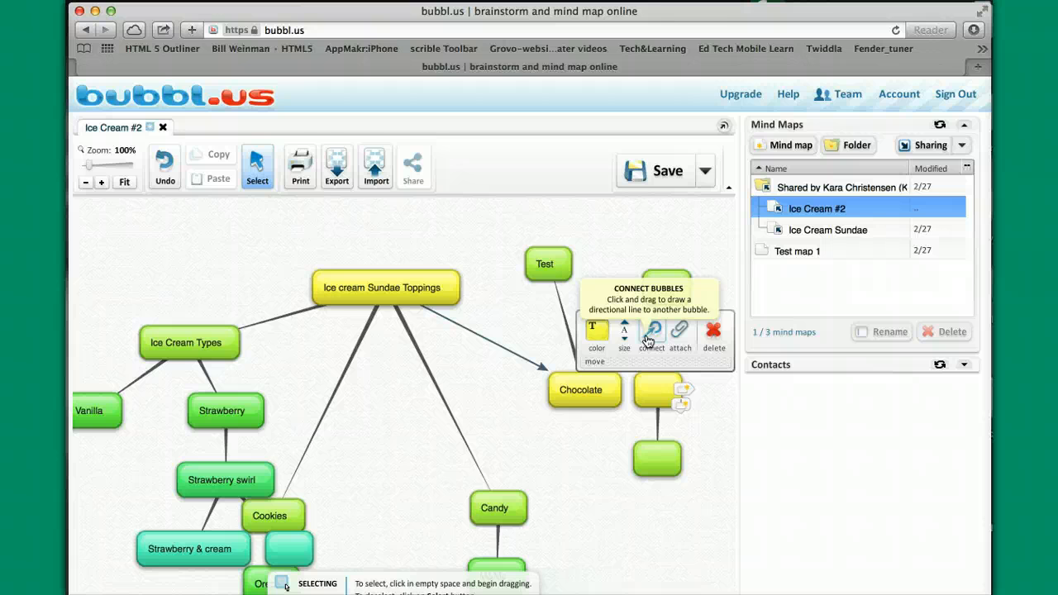
mouse_move(680, 331)
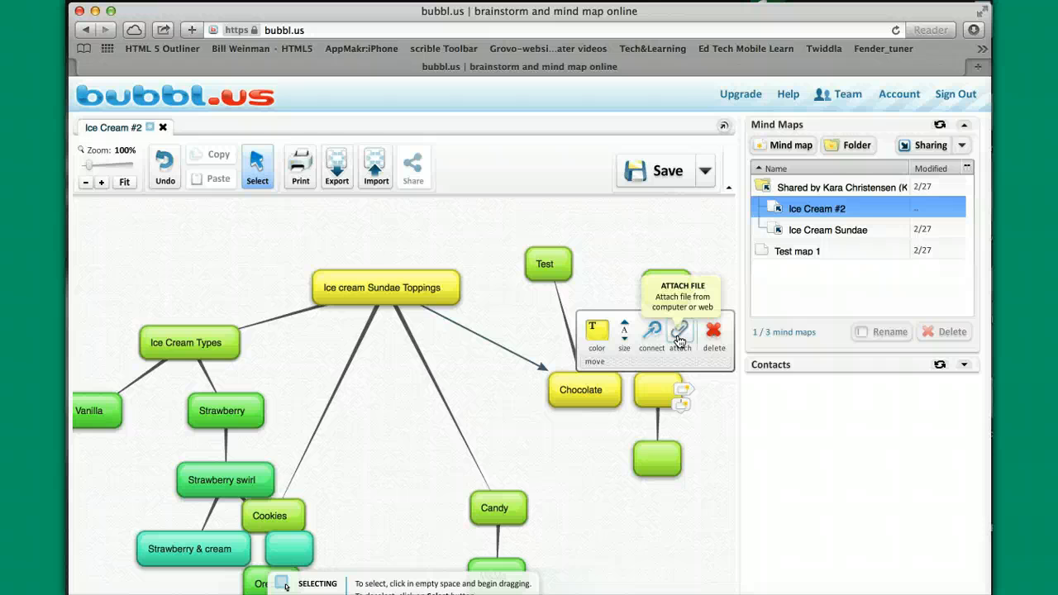
mouse_move(713, 335)
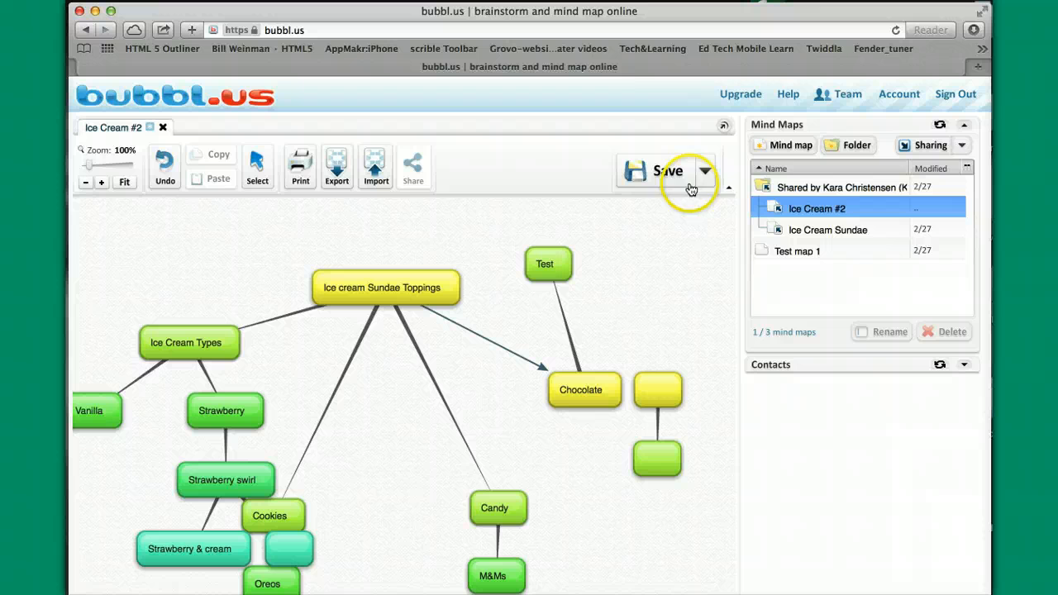
Step: Save Ice Cream #2 and turn on 'Autosave every 2 minutes'
left_click(704, 170)
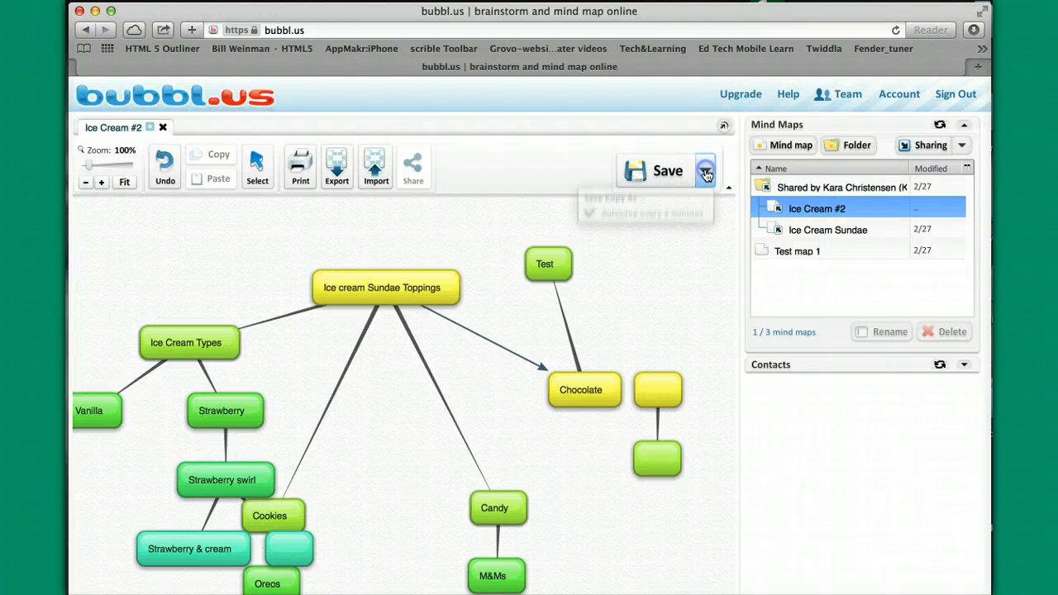
left_click(704, 170)
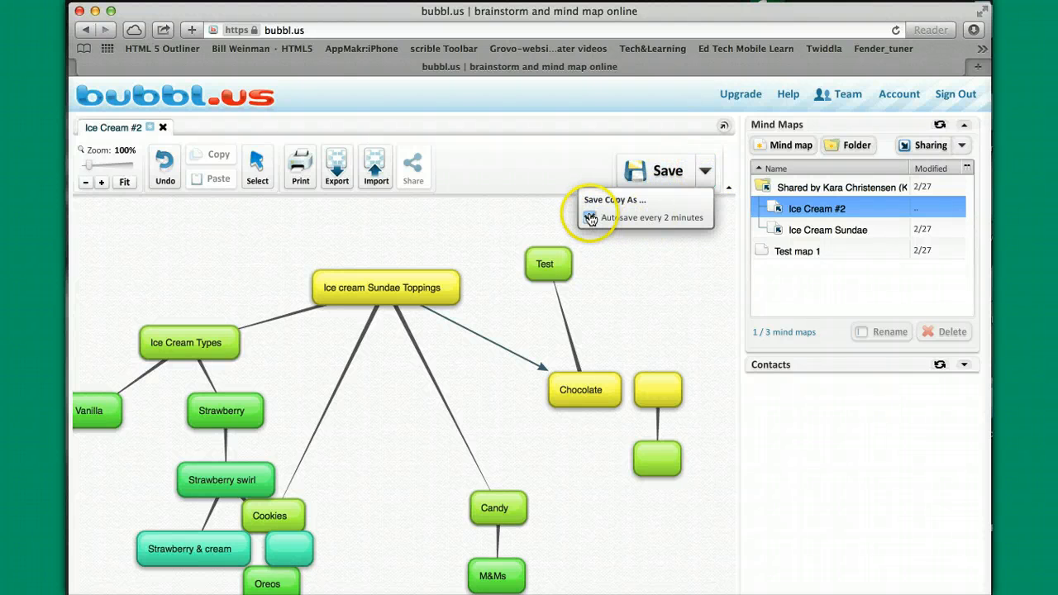
left_click(590, 218)
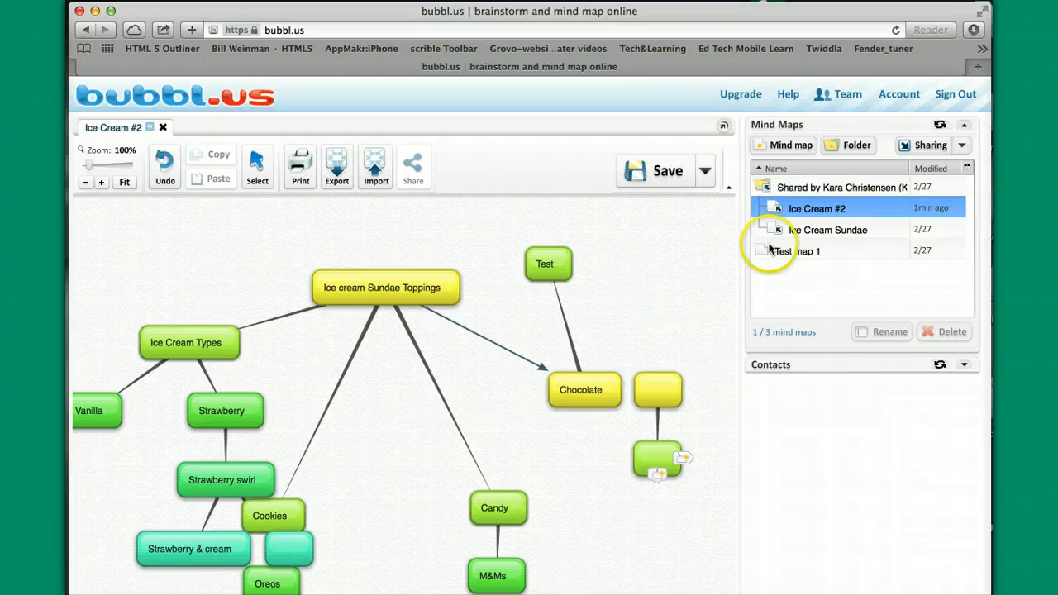
mouse_move(856, 145)
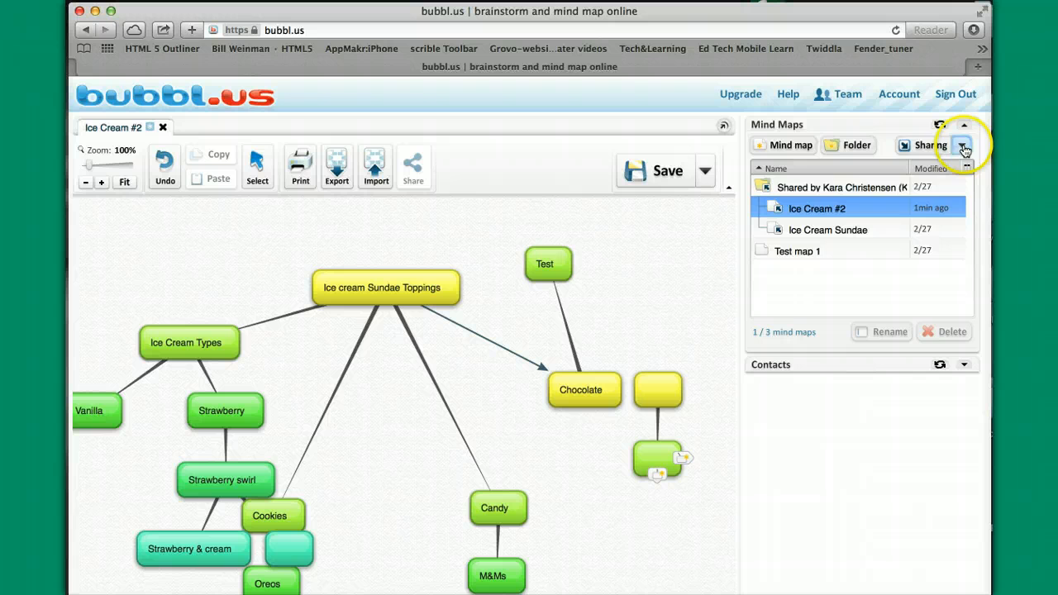
left_click(964, 146)
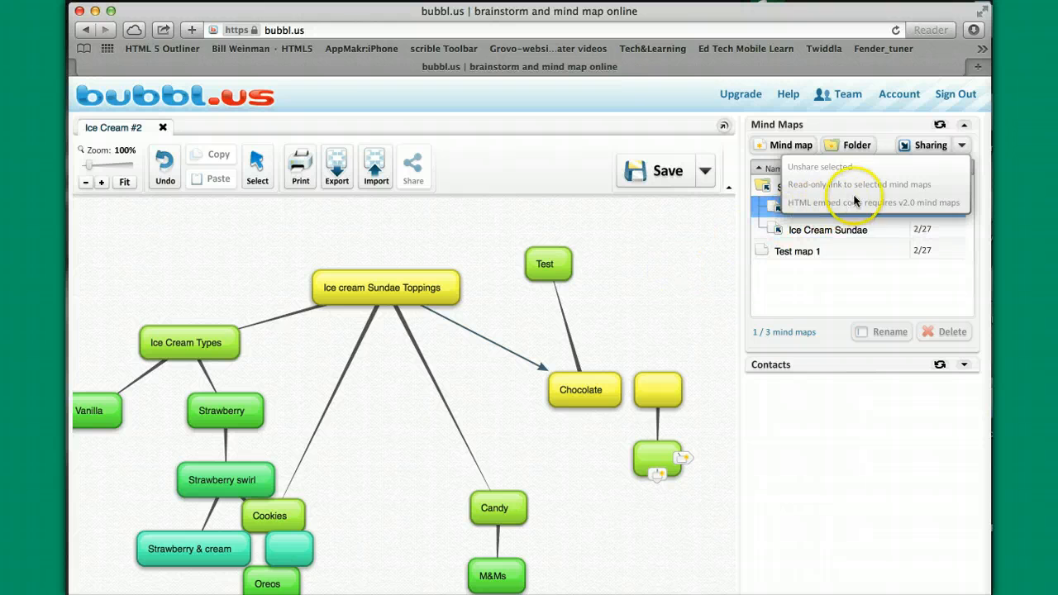
mouse_move(719, 230)
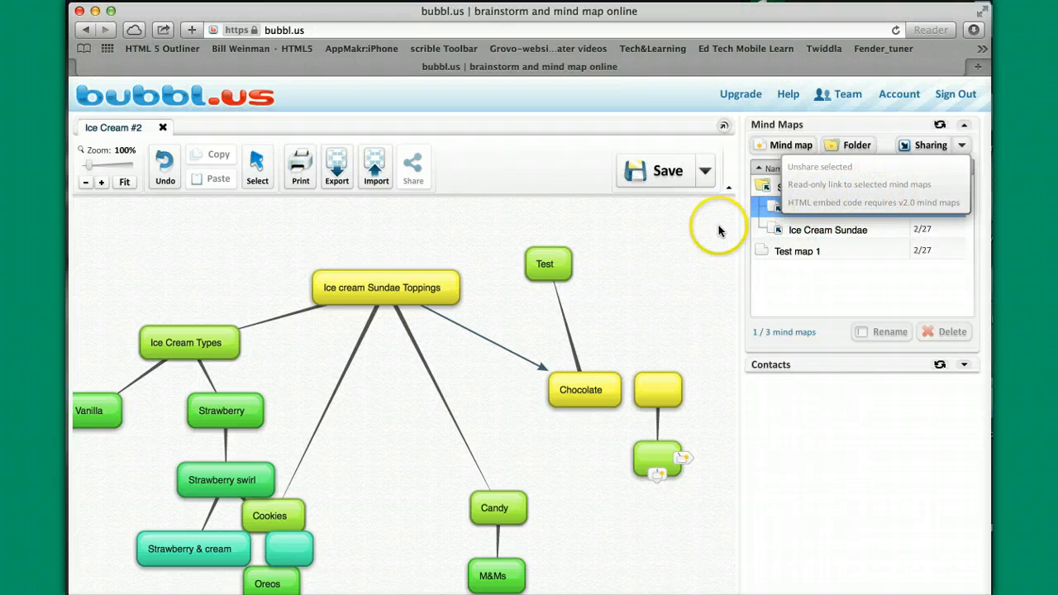
left_click(816, 208)
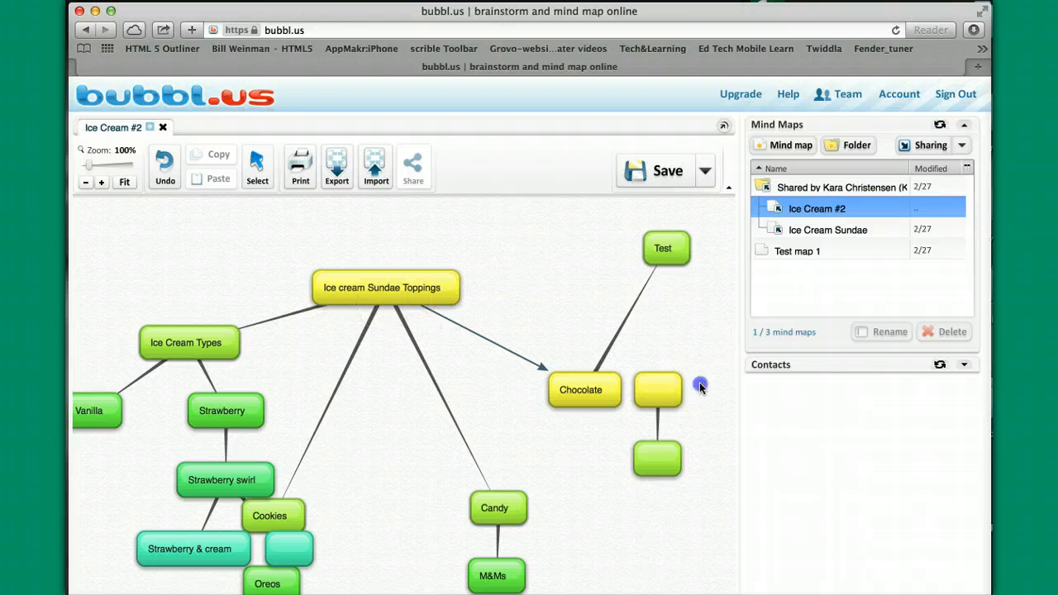
Step: Draw an arrow from the empty yellow bubble beside Chocolate to the Test bubble
left_click(657, 389)
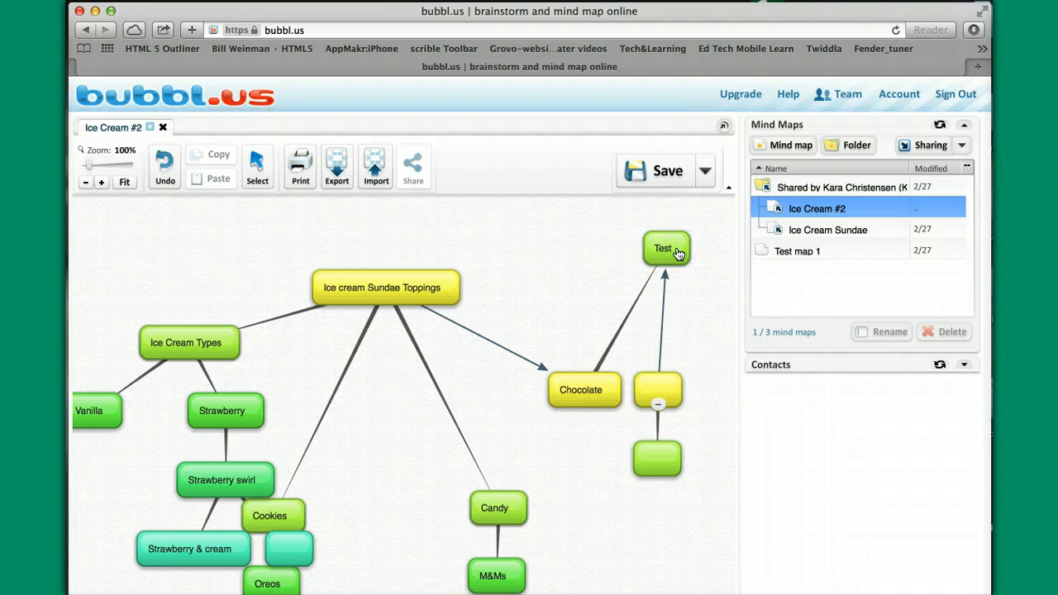
left_click(667, 248)
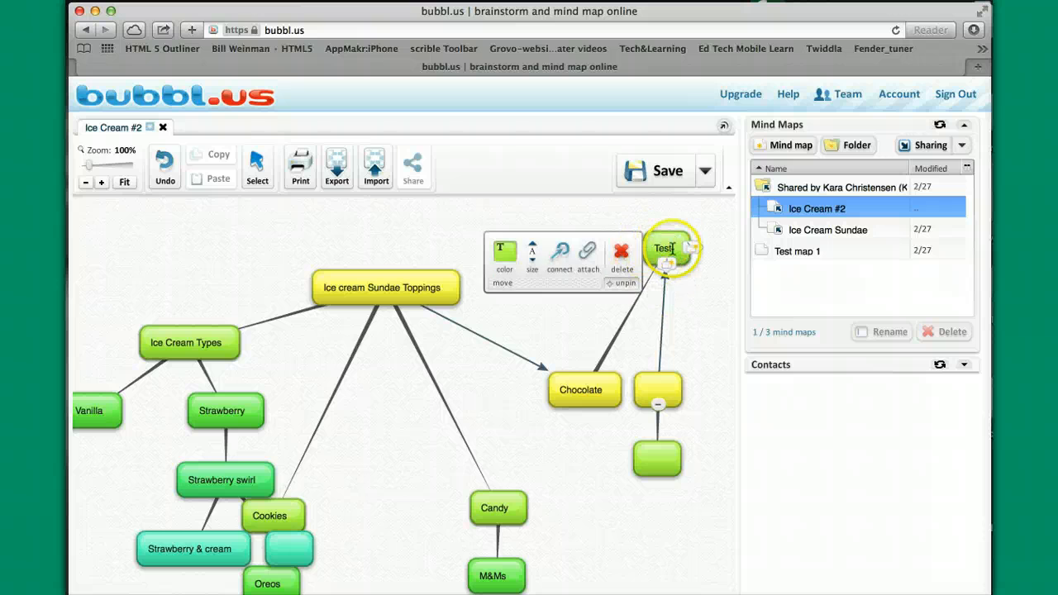